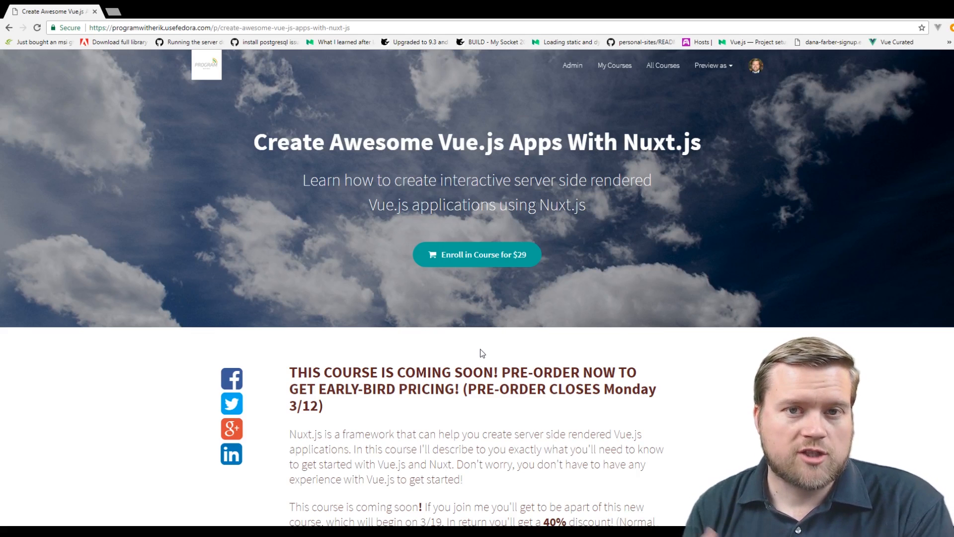
Scroll past the banner to the course description and pre-order benefits list.
{"action": "scroll", "scroll_direction": "down", "scroll_amount": 3}
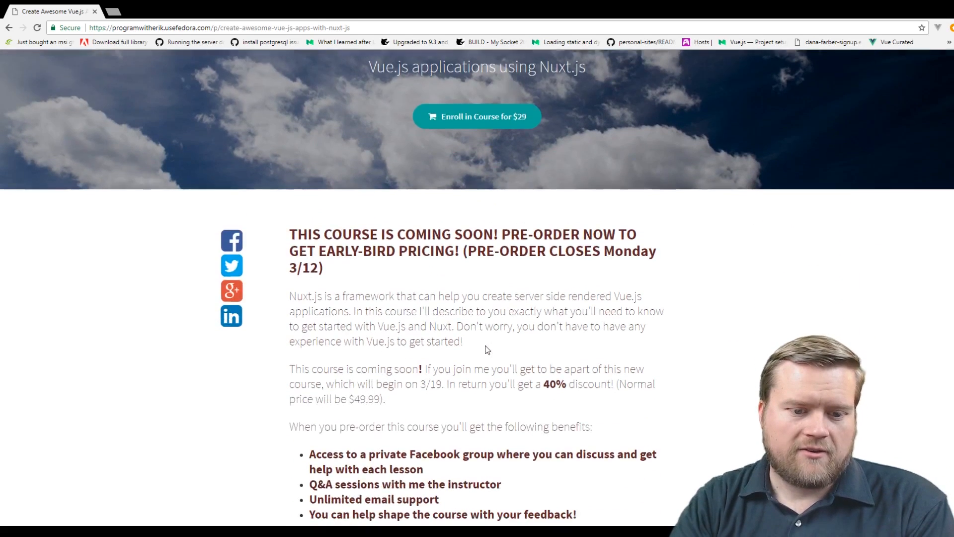
{"action": "scroll", "scroll_direction": "down", "scroll_amount": 3}
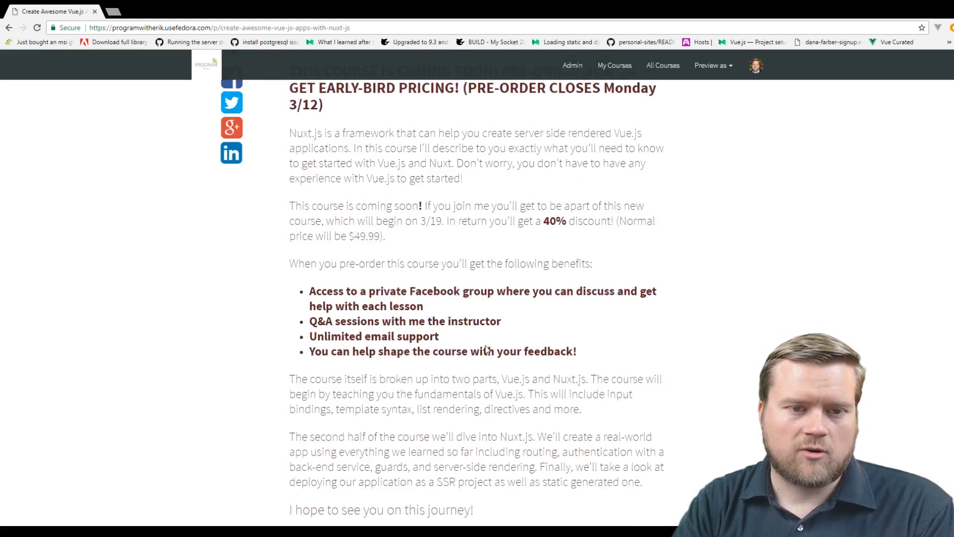
Scroll back up to the banner with the course title and $29 enroll offer.
{"action": "scroll", "scroll_direction": "up", "scroll_amount": 3}
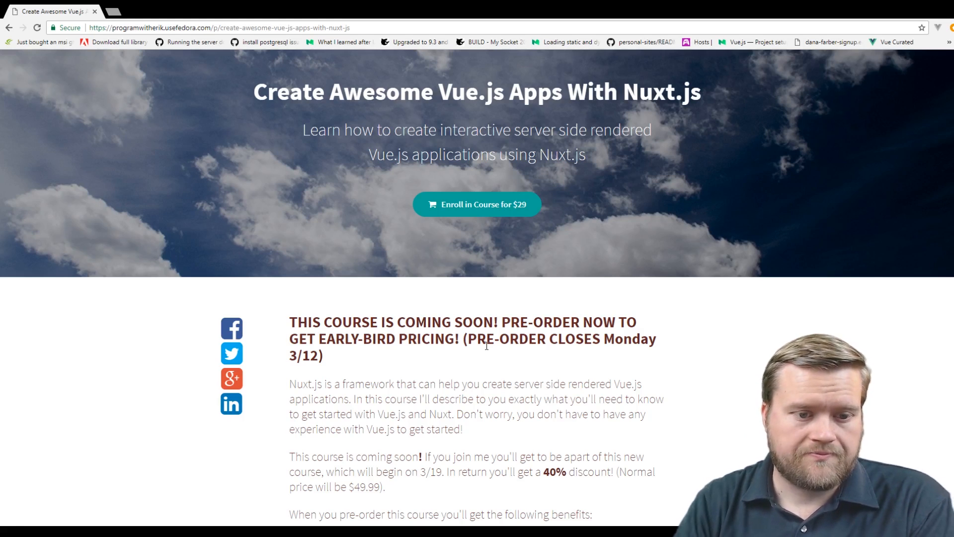
Scroll down to Class Curriculum, showing Let's Get Started and Vue.js Fundamentals lessons.
{"action": "scroll", "scroll_direction": "down", "scroll_amount": 3}
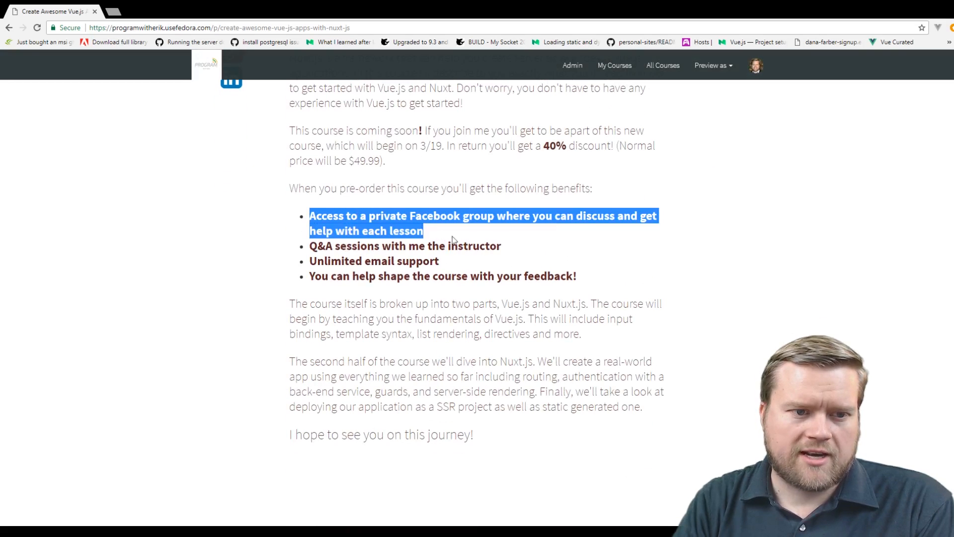
{"action": "scroll", "scroll_direction": "down", "scroll_amount": 3}
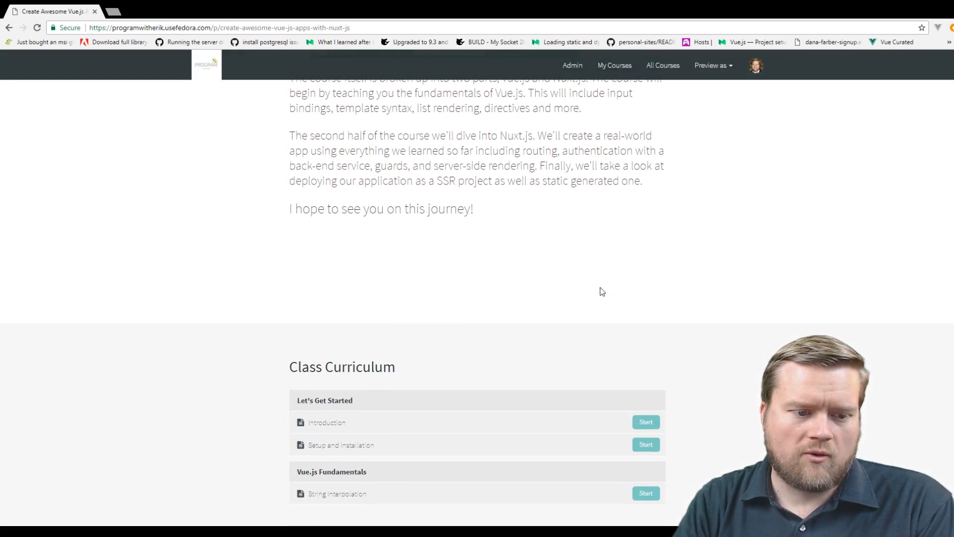
{"action": "scroll", "scroll_direction": "down", "scroll_amount": 3}
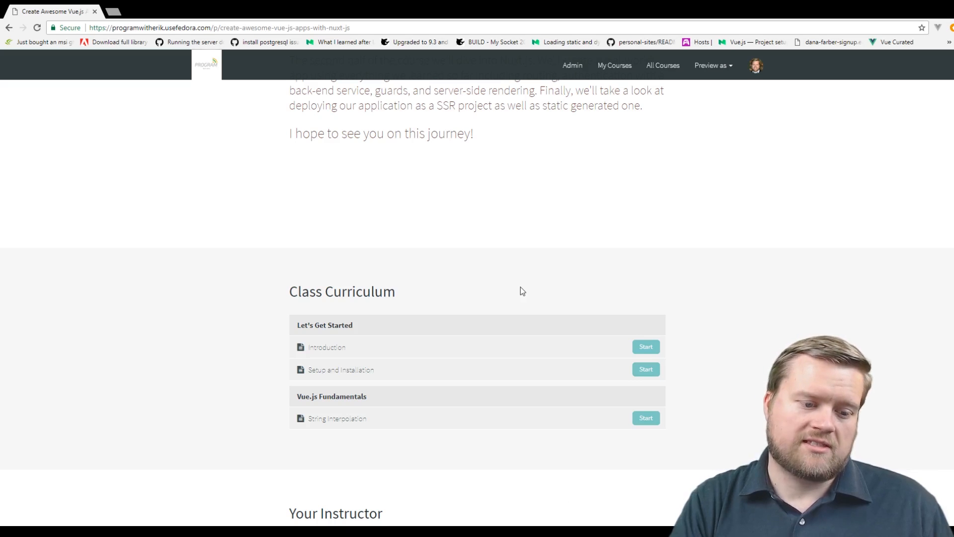
{"action": "mouse_move", "coordinate": [509, 262]}
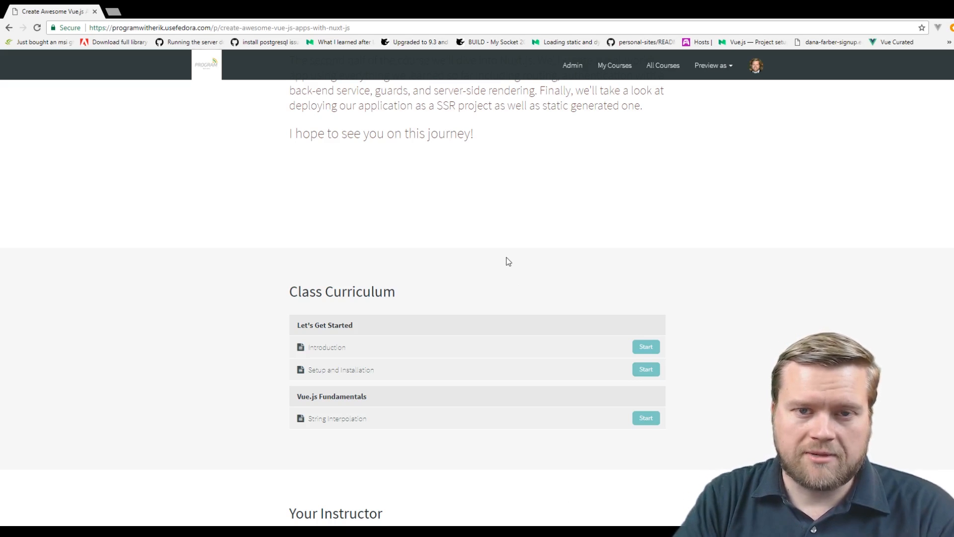
Scroll down past the Your Instructor profile to the Frequently Asked Questions.
{"action": "scroll", "scroll_direction": "down", "scroll_amount": 3}
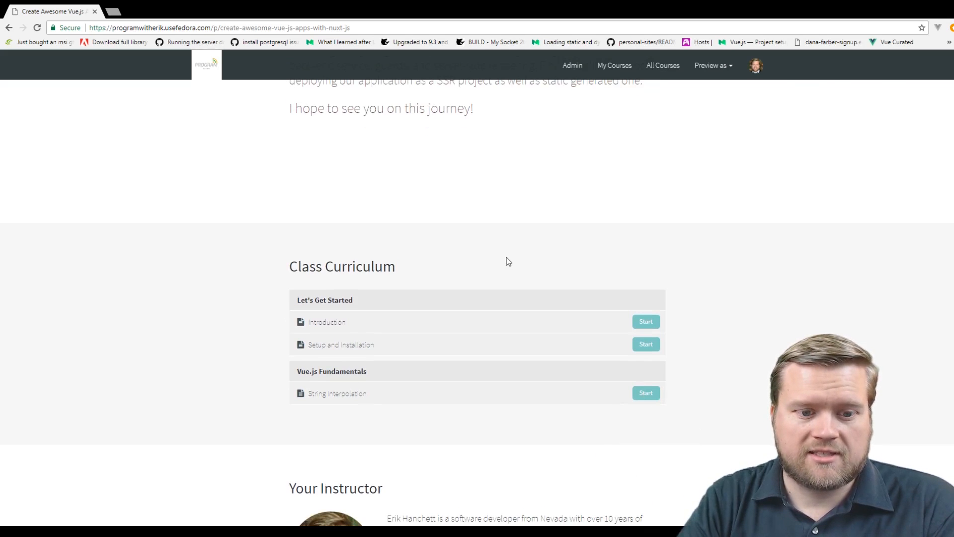
{"action": "scroll", "scroll_direction": "down", "scroll_amount": 3}
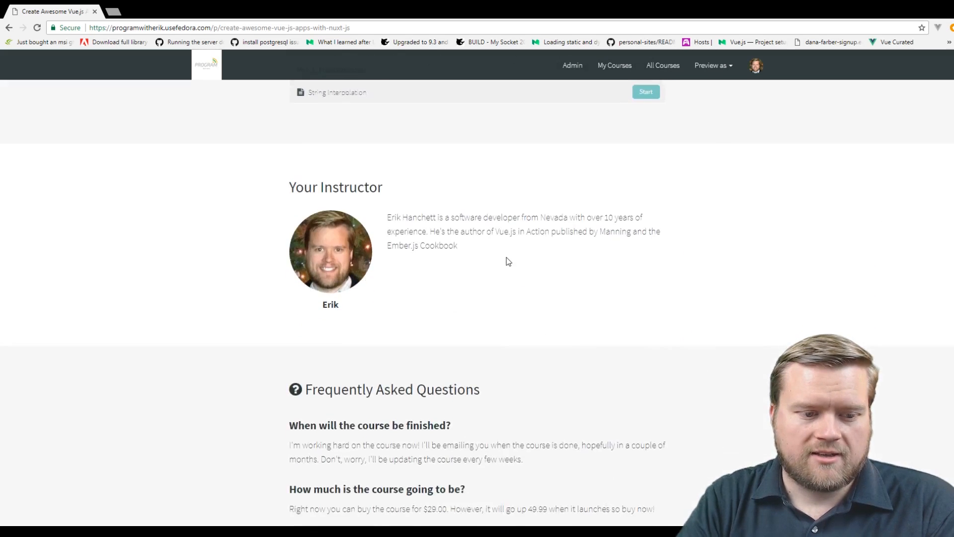
{"action": "scroll", "scroll_direction": "down", "scroll_amount": 3}
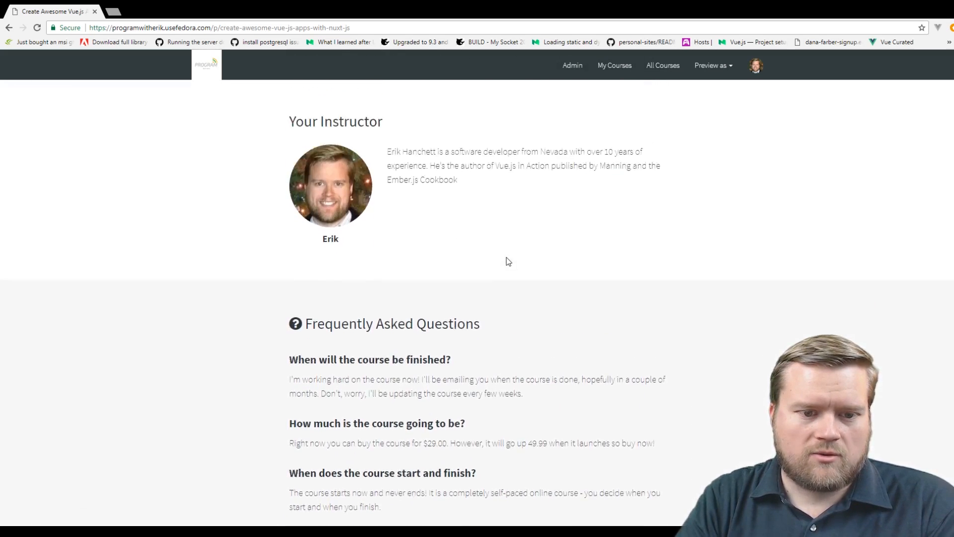
{"action": "scroll", "scroll_direction": "down", "scroll_amount": 3}
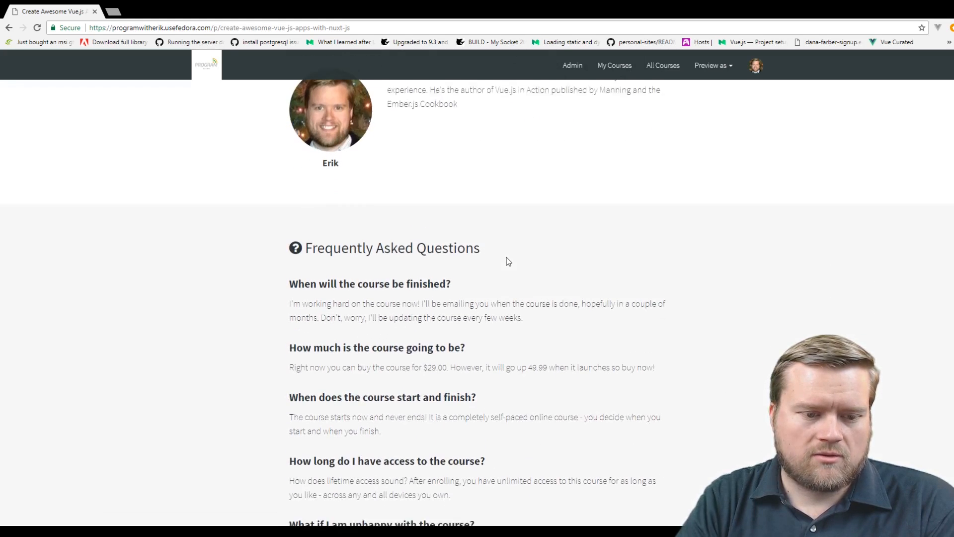
{"action": "scroll", "scroll_direction": "down", "scroll_amount": 3}
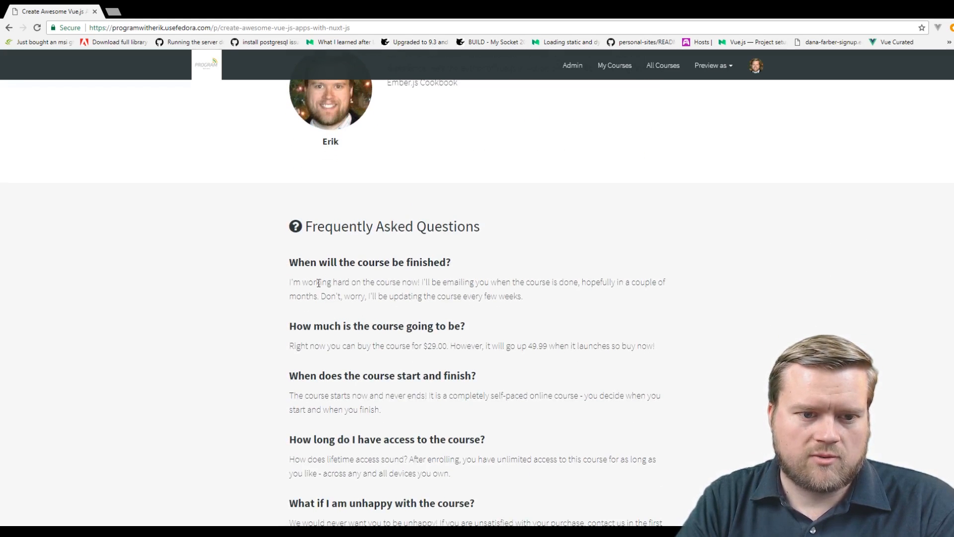
Highlight the answer to 'When will the course be finished?' and scroll further.
{"action": "left_click_drag", "start_coordinate": [289, 282], "coordinate": [522, 295]}
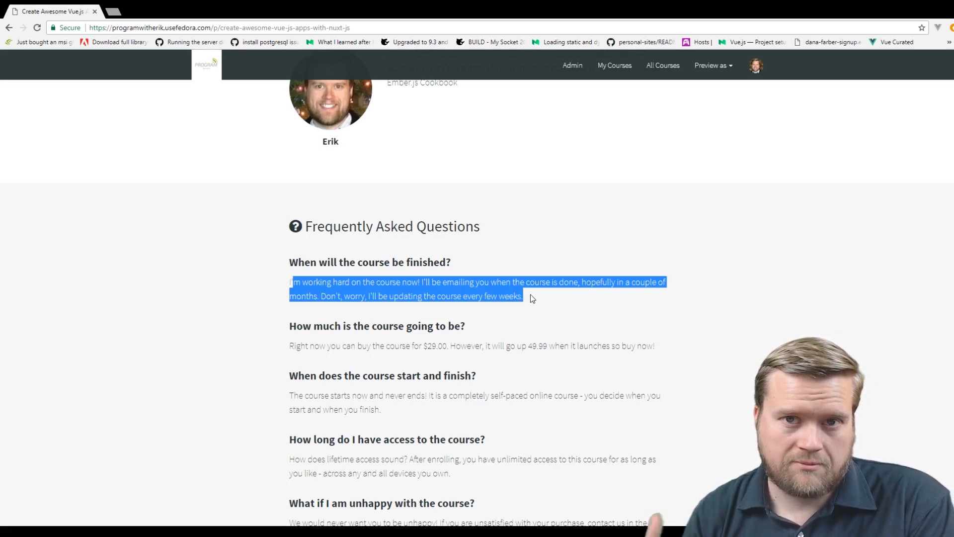
{"action": "scroll", "scroll_direction": "down", "scroll_amount": 3}
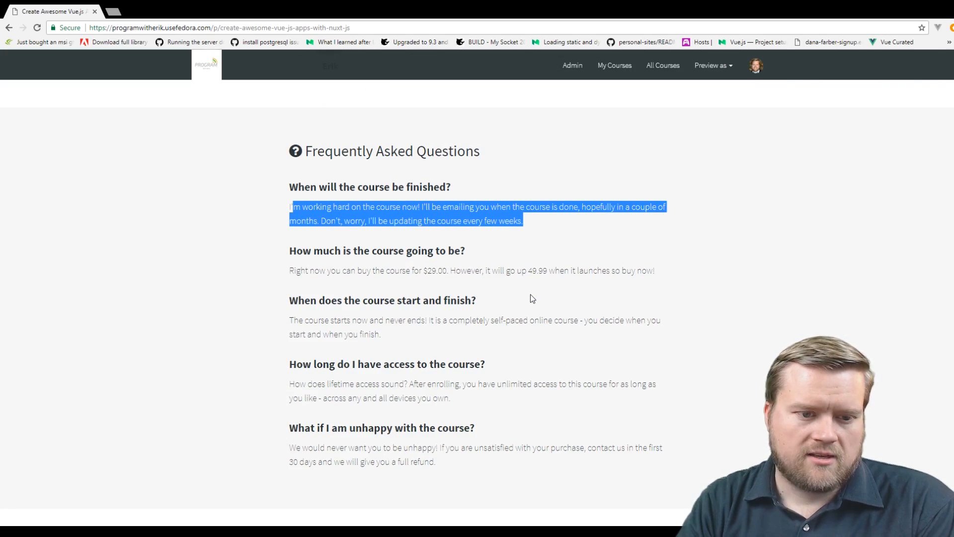
{"action": "mouse_move", "coordinate": [514, 301]}
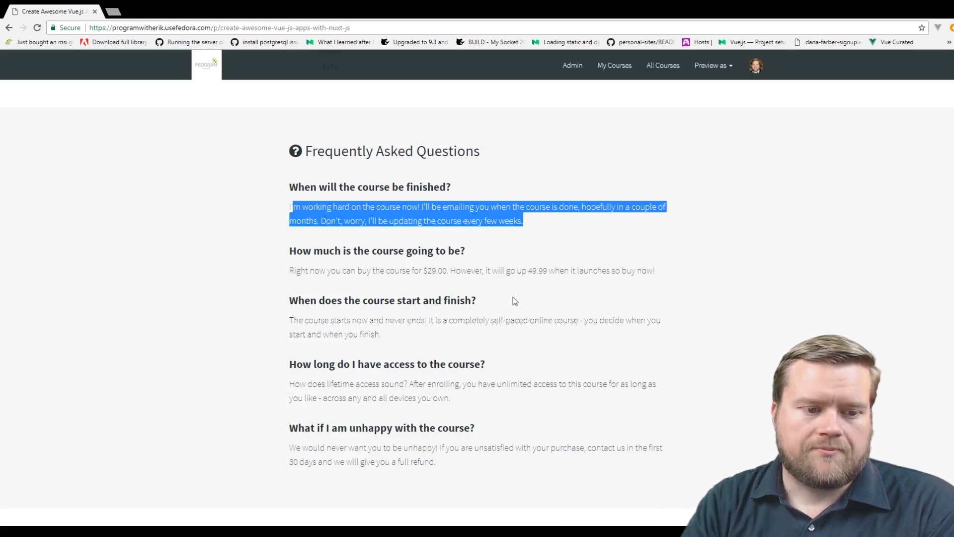
{"action": "scroll", "scroll_direction": "down", "scroll_amount": 3}
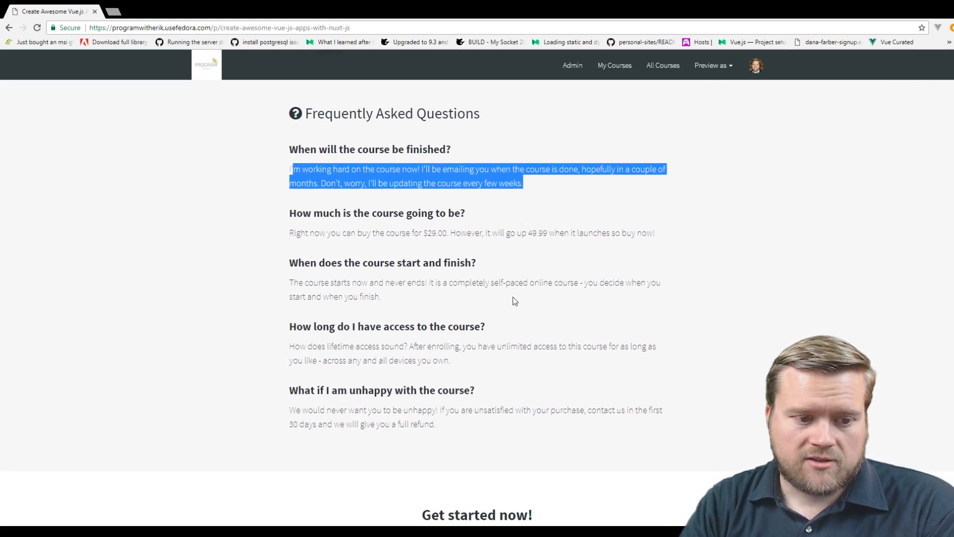